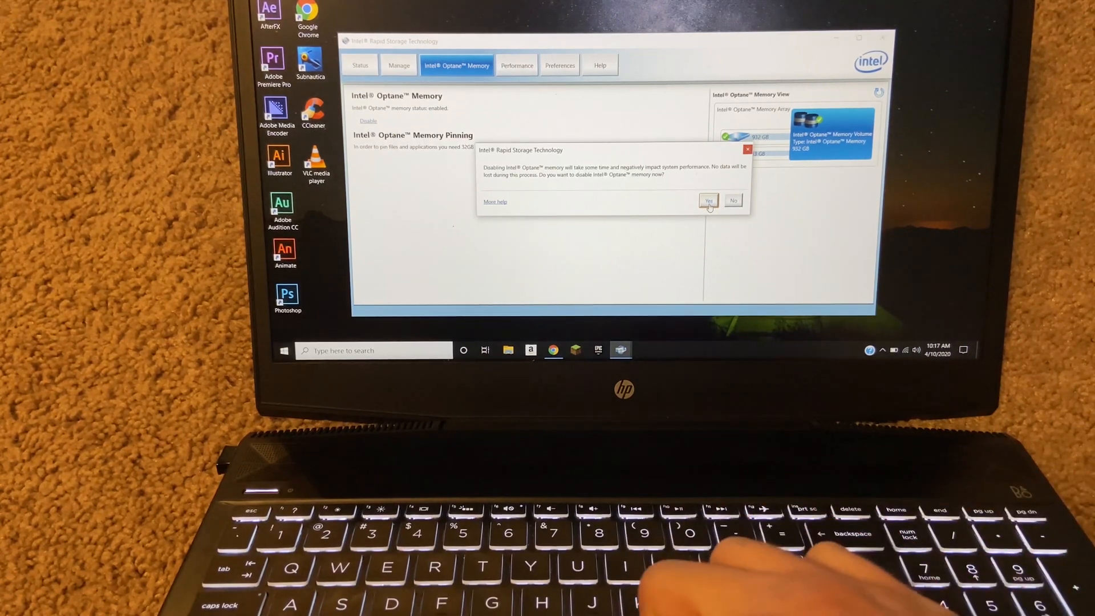
# Confirm disabling Intel Optane memory in Intel Rapid Storage Technology
pyautogui.click(708, 200)
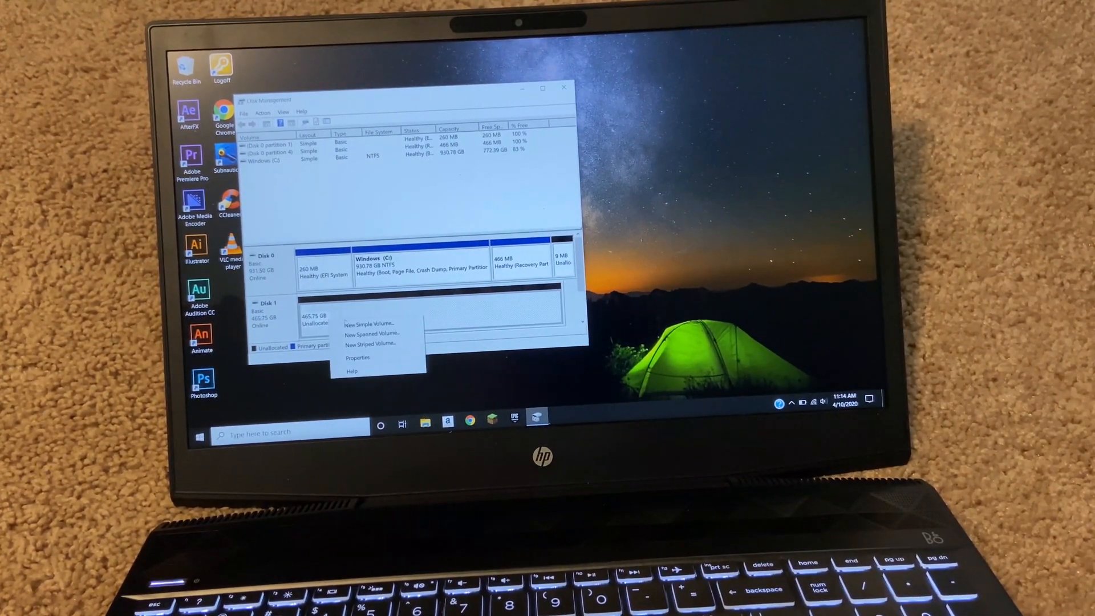
# Create a full-size simple volume on Disk 1 with letter D, NTFS, labelled SSD
pyautogui.click(368, 323)
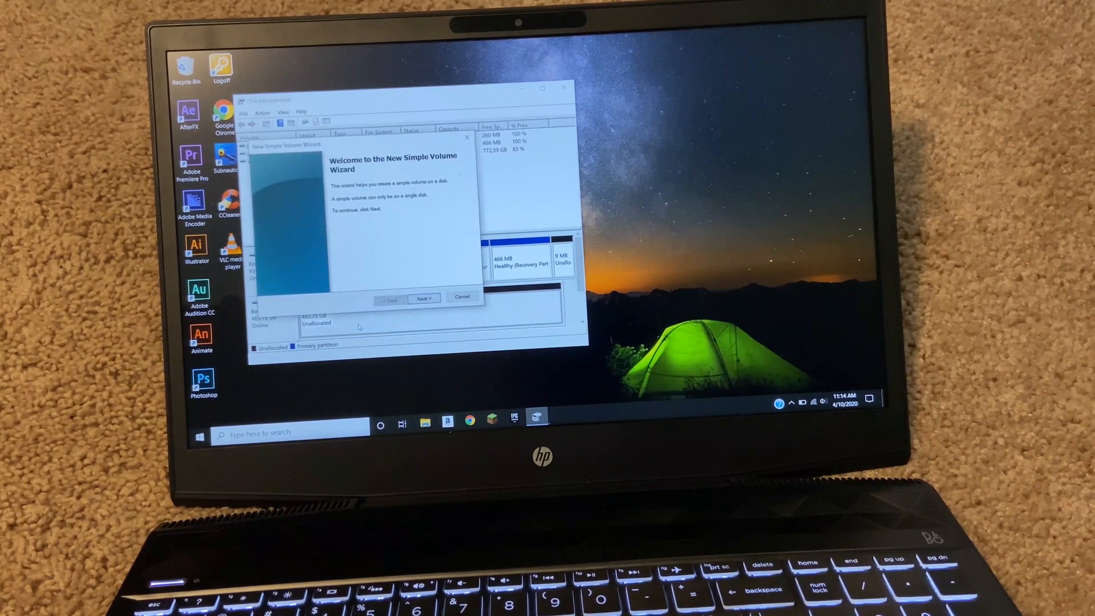
pyautogui.click(423, 299)
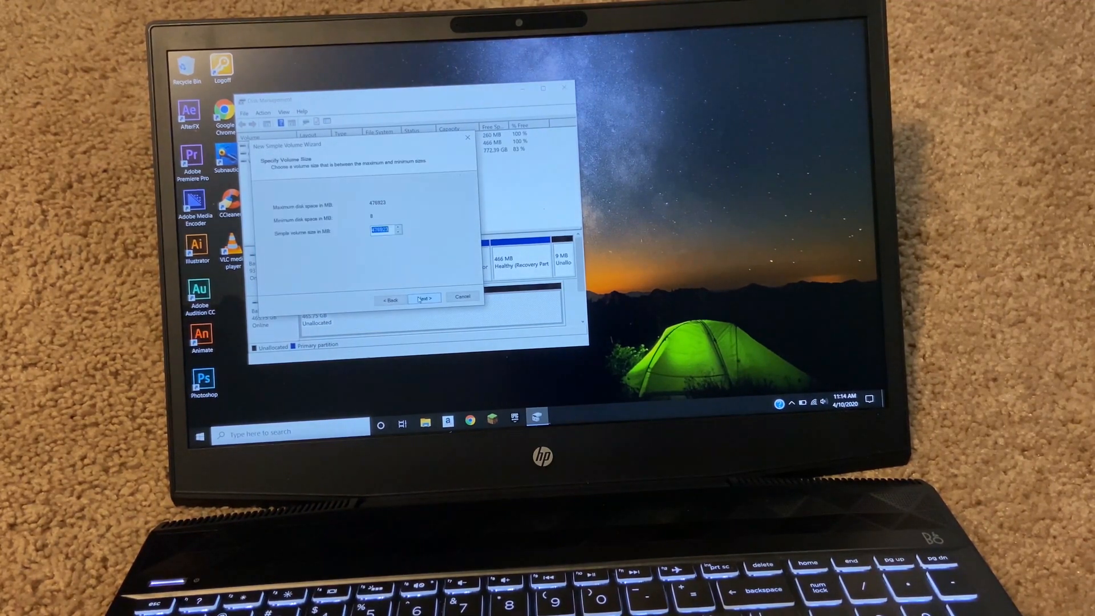
pyautogui.click(423, 297)
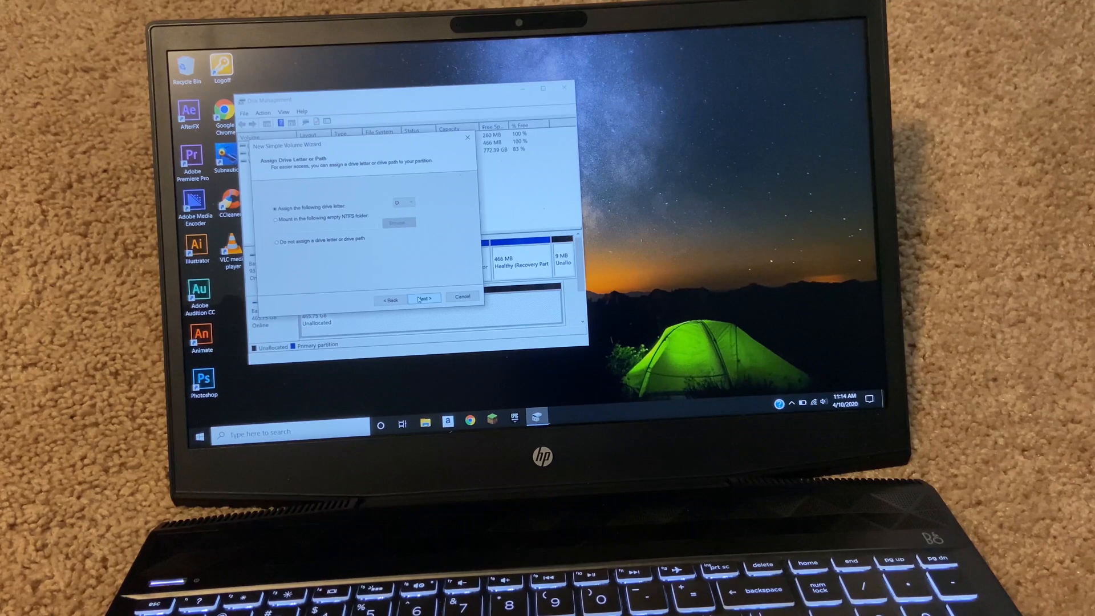
pyautogui.click(424, 298)
pyautogui.write('SSD')
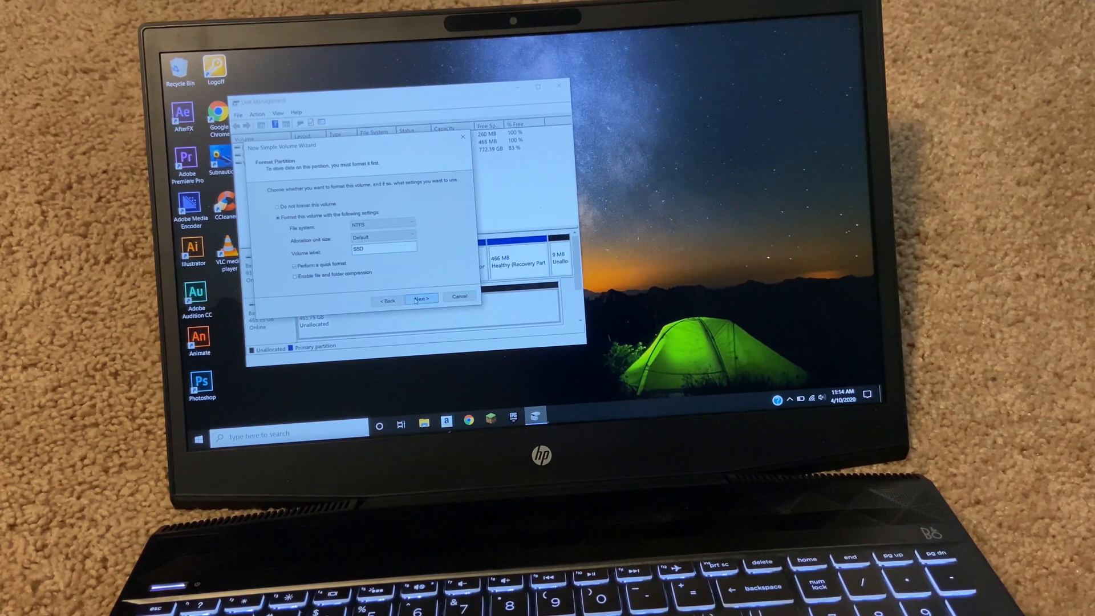
pyautogui.click(422, 300)
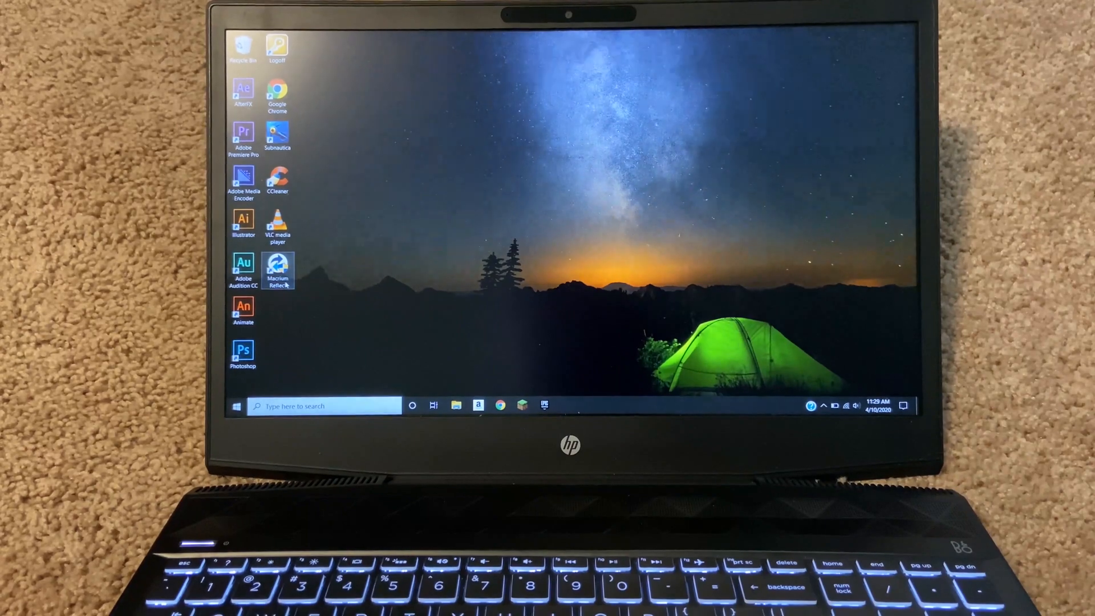
# Launch Macrium Reflect from its desktop shortcut and approve the User Account Control prompt
pyautogui.doubleClick(277, 266)
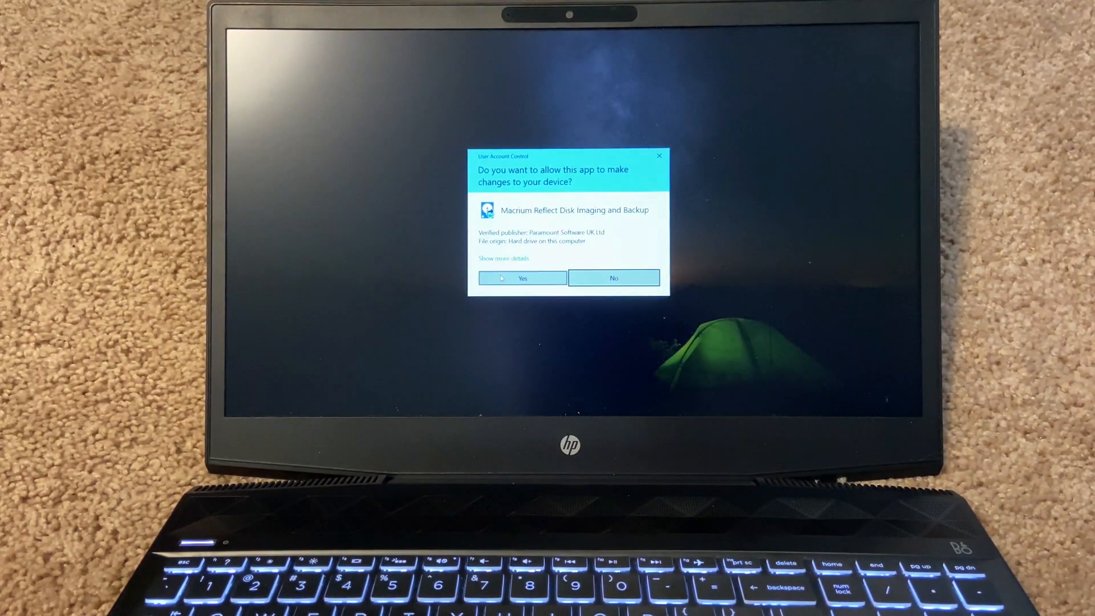
pyautogui.click(522, 278)
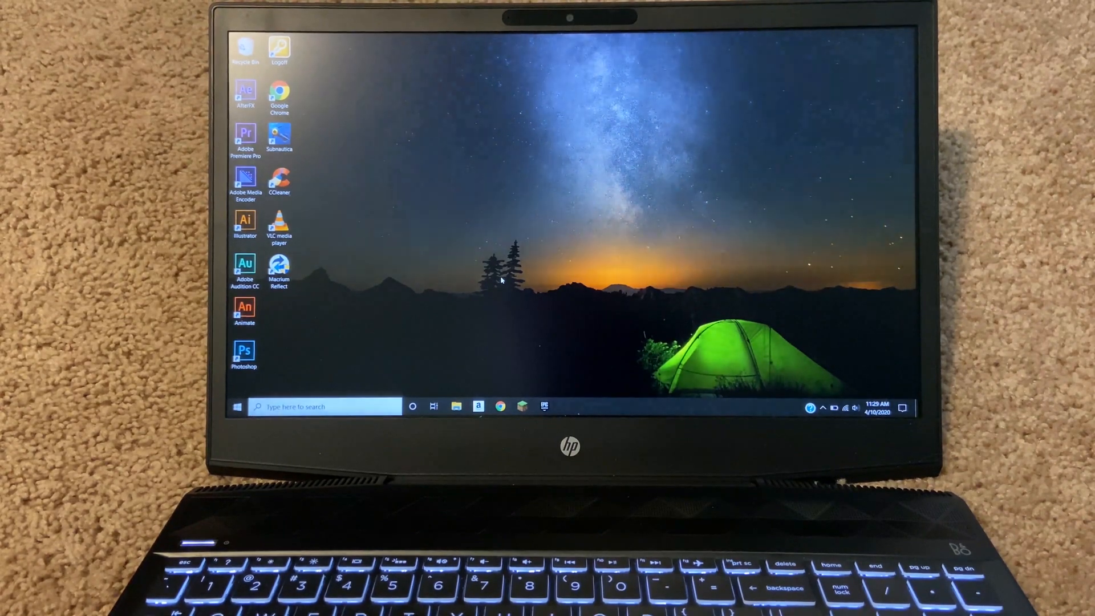
pyautogui.doubleClick(279, 264)
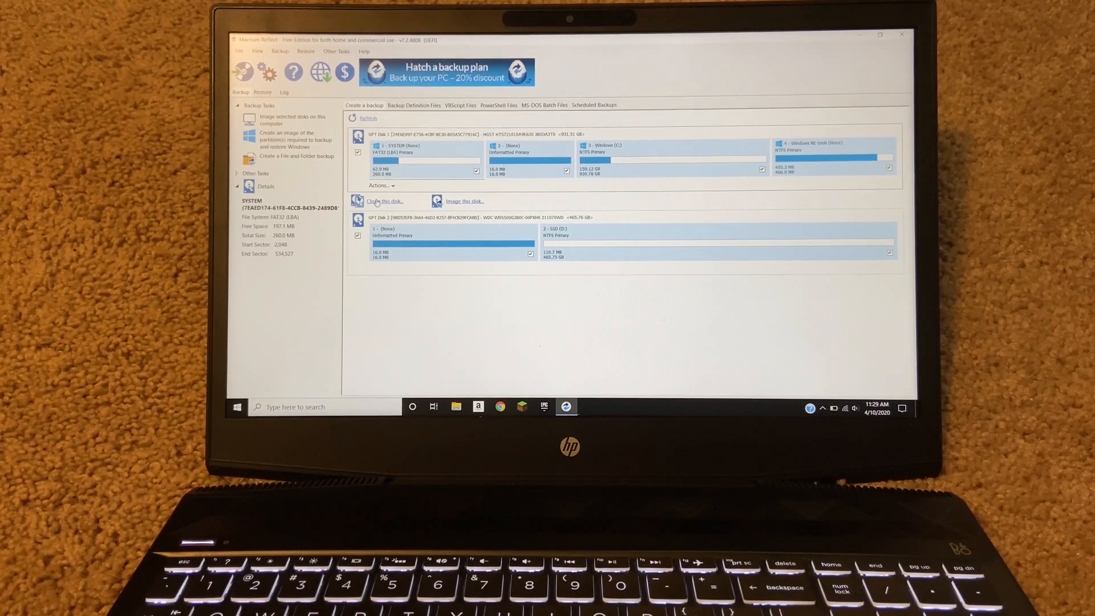
# Clone the system disk onto the SSD, expanding the Windows partition to 464.49 GB
pyautogui.click(381, 200)
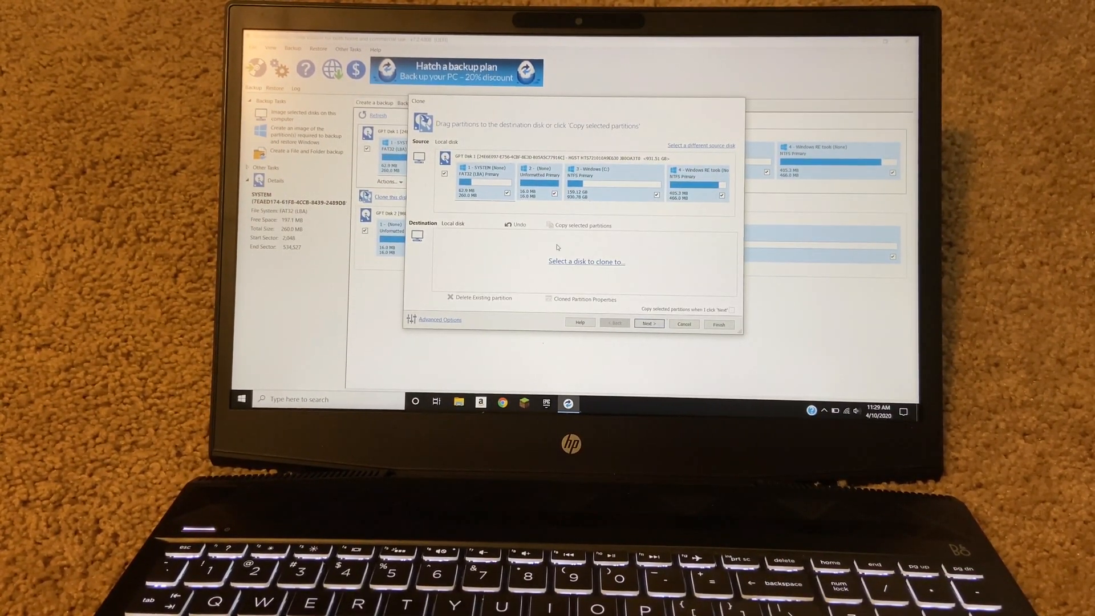
pyautogui.click(586, 261)
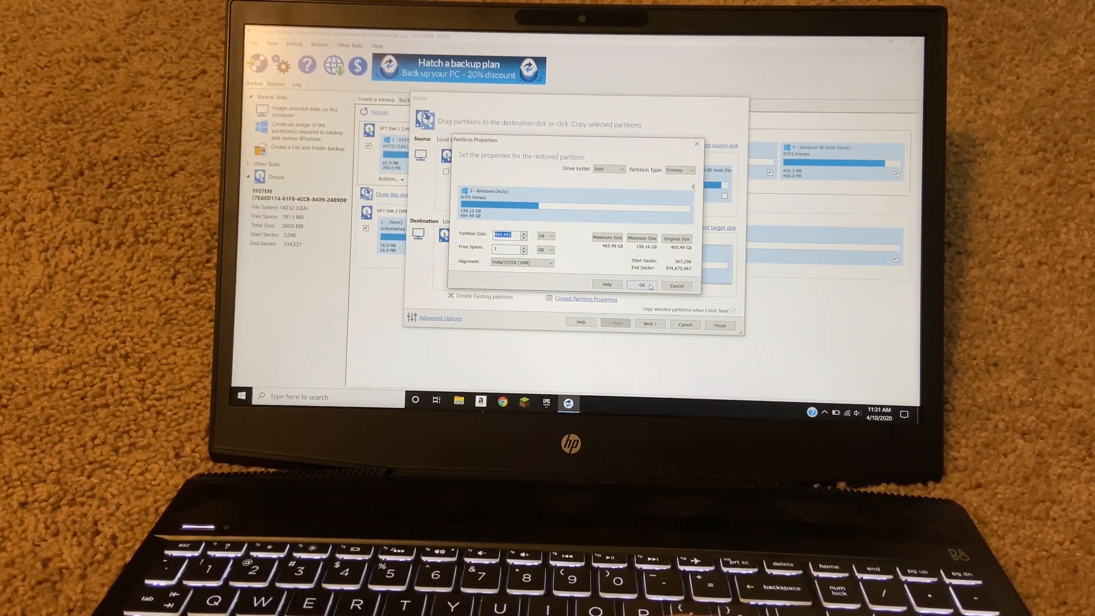
pyautogui.click(641, 285)
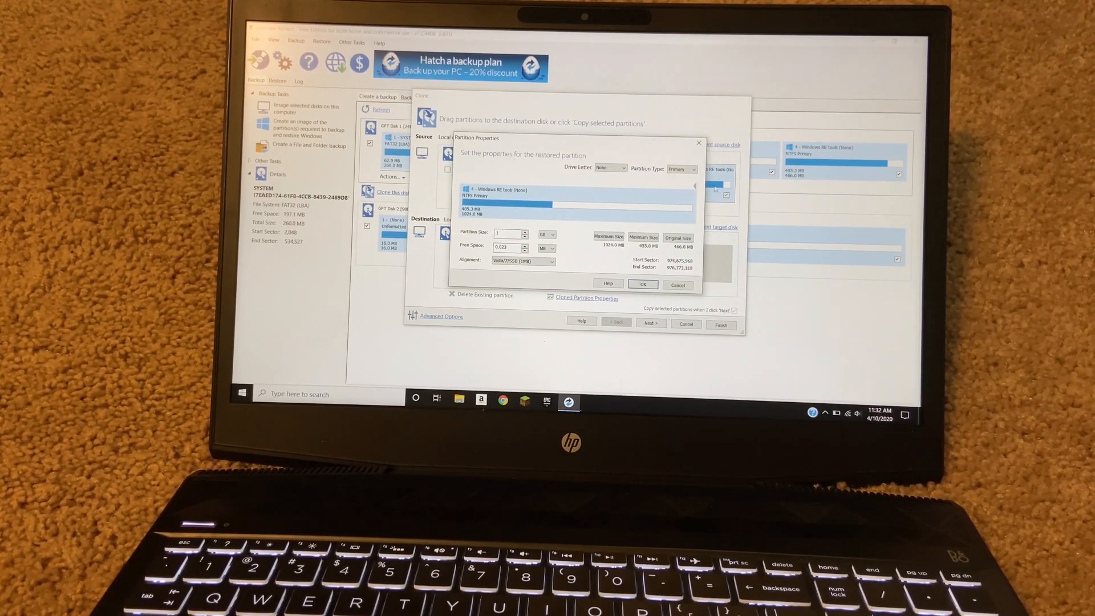
pyautogui.click(643, 284)
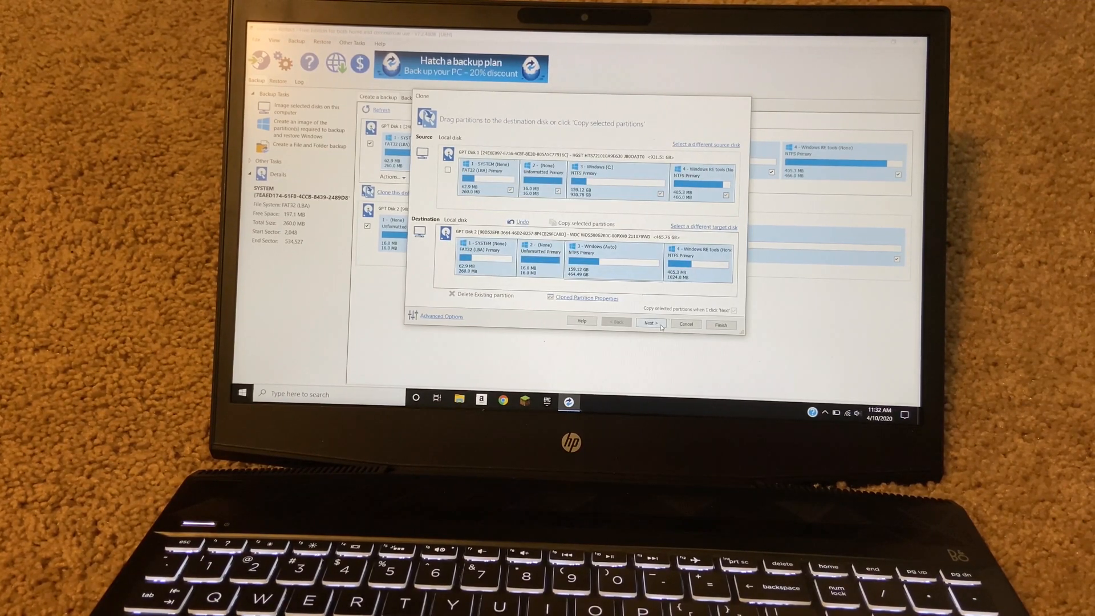
pyautogui.click(650, 322)
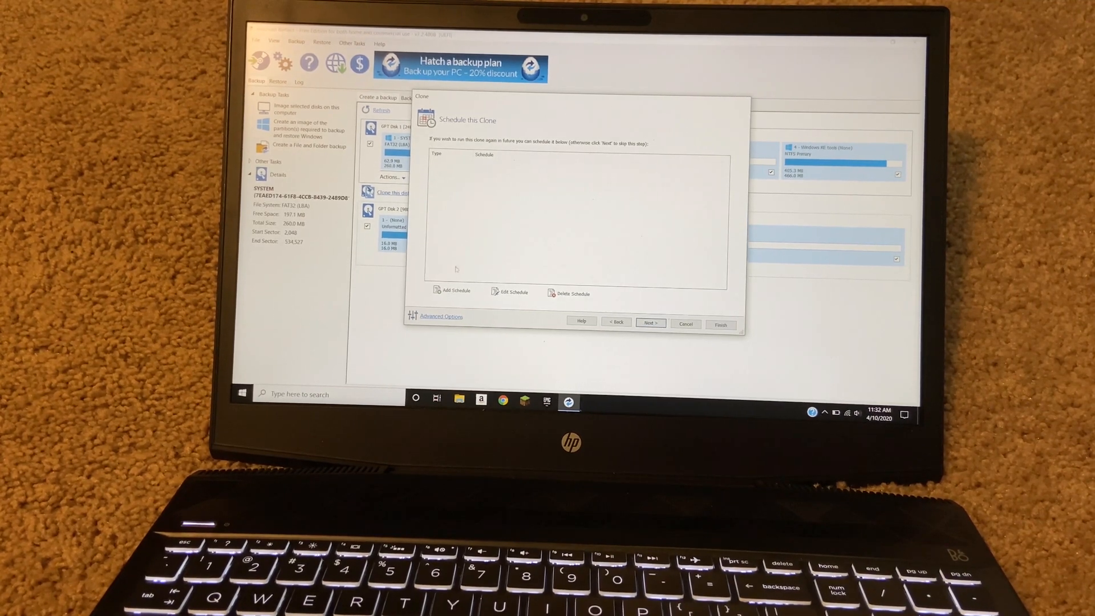
# Try a run-once schedule for the clone, then discard it and skip scheduling
pyautogui.click(452, 290)
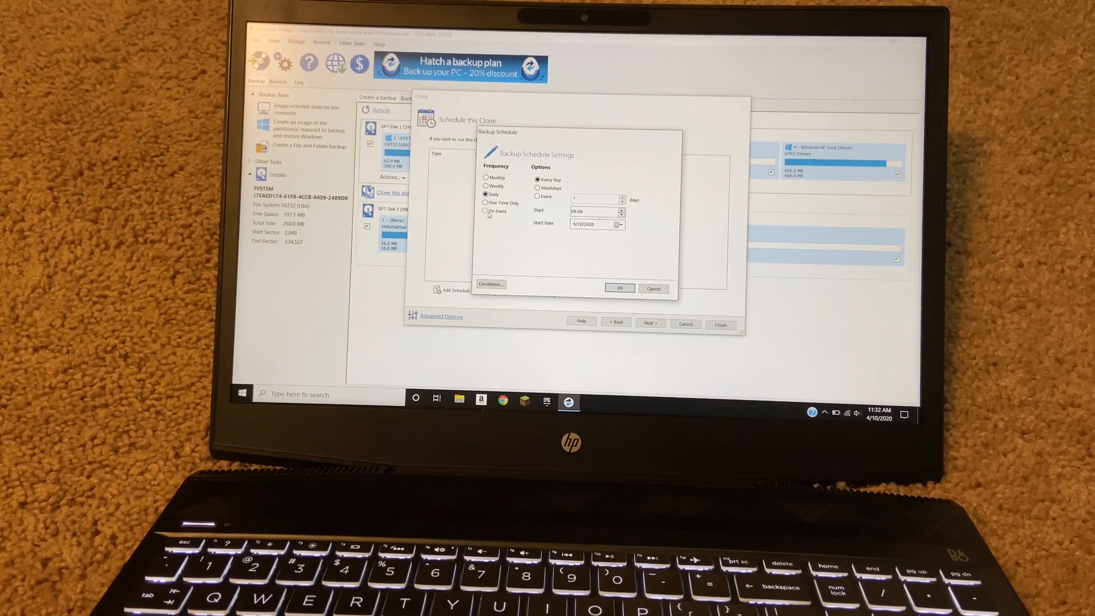
pyautogui.click(485, 202)
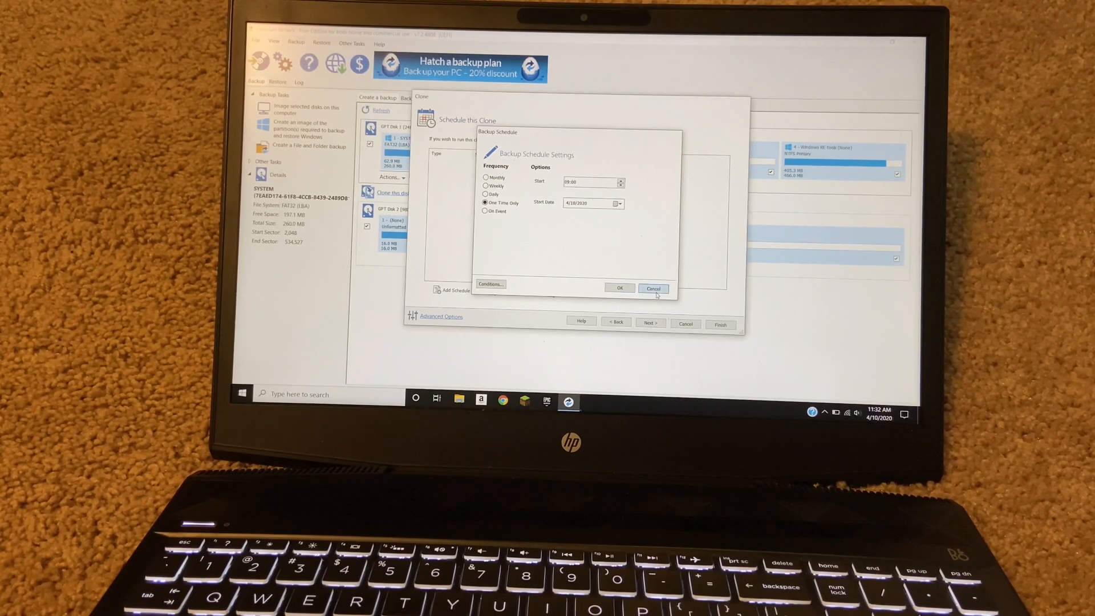
pyautogui.click(653, 288)
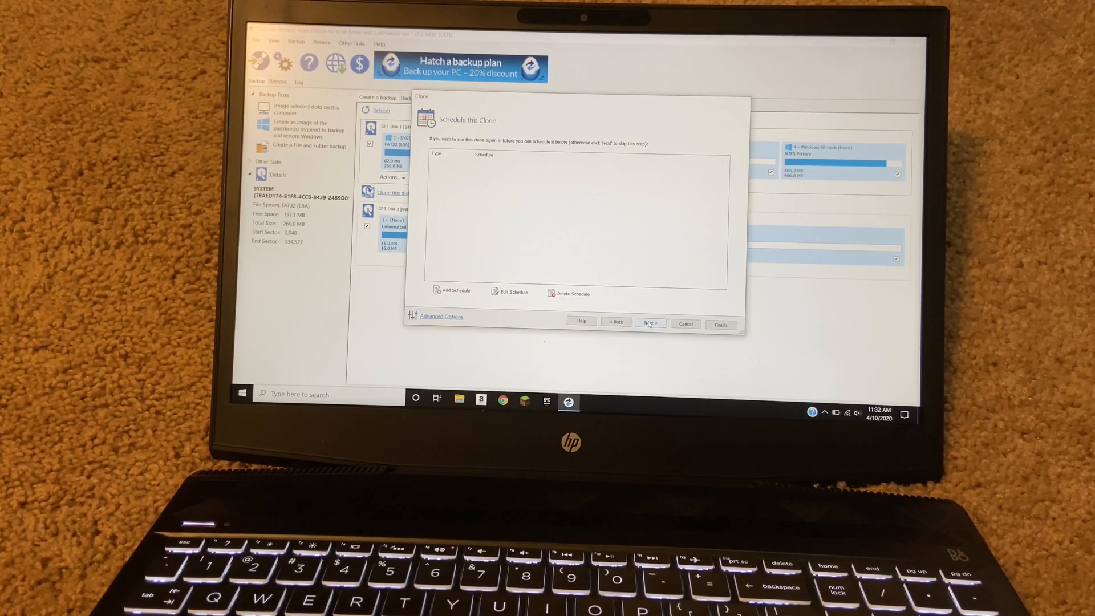
pyautogui.click(649, 321)
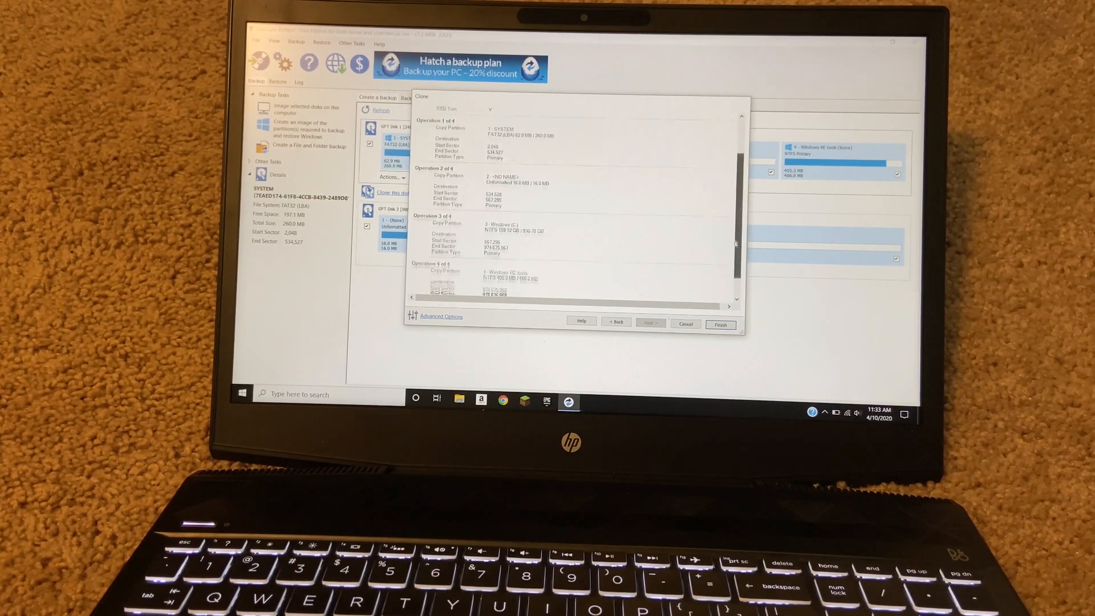
# Review the clone summary, adjust the run-now and save options, and start cloning
pyautogui.scroll(-3)
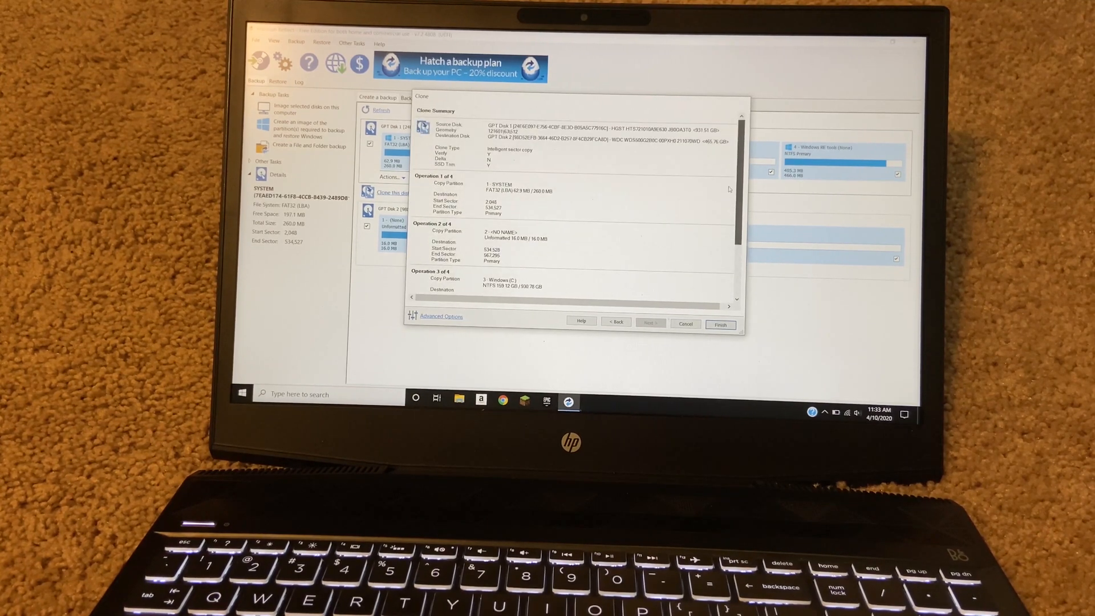
pyautogui.scroll(-3)
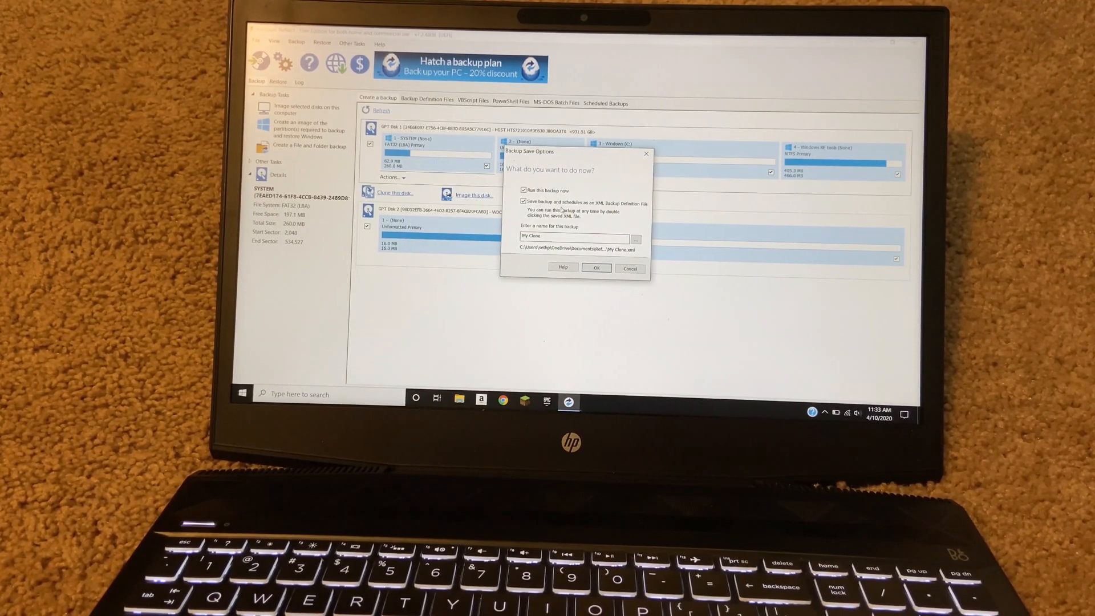
pyautogui.click(523, 190)
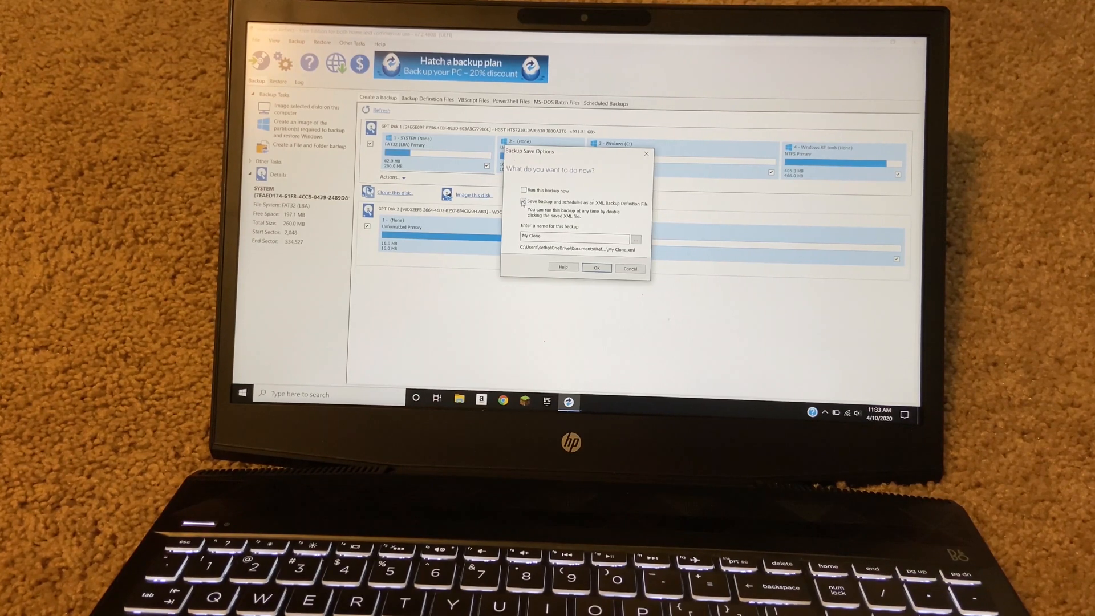
pyautogui.click(524, 190)
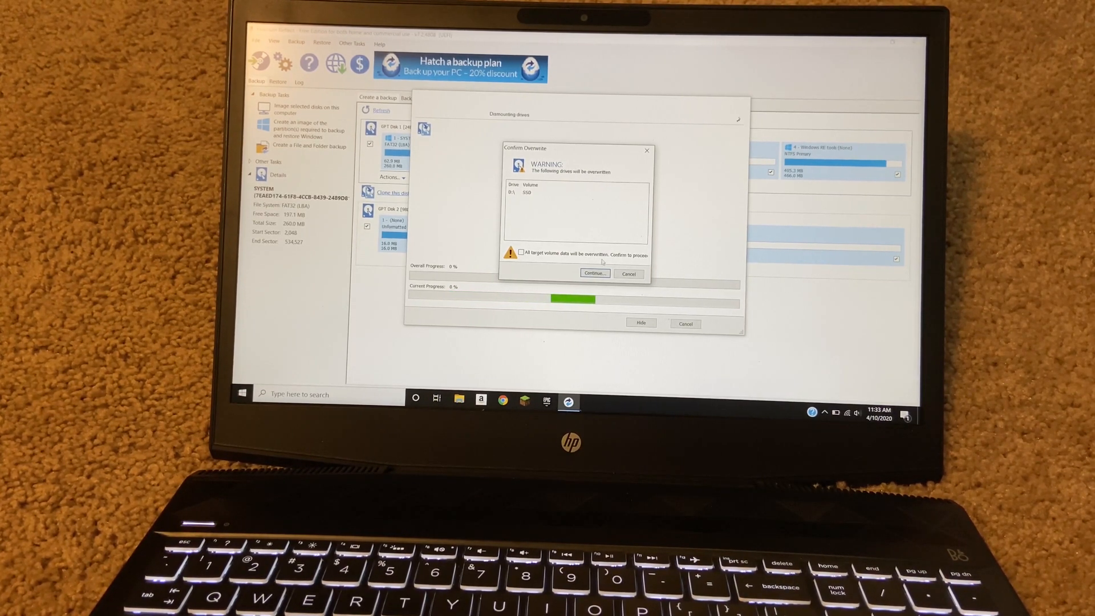
# Acknowledge that all SSD volume data will be overwritten and proceed with the clone
pyautogui.click(595, 273)
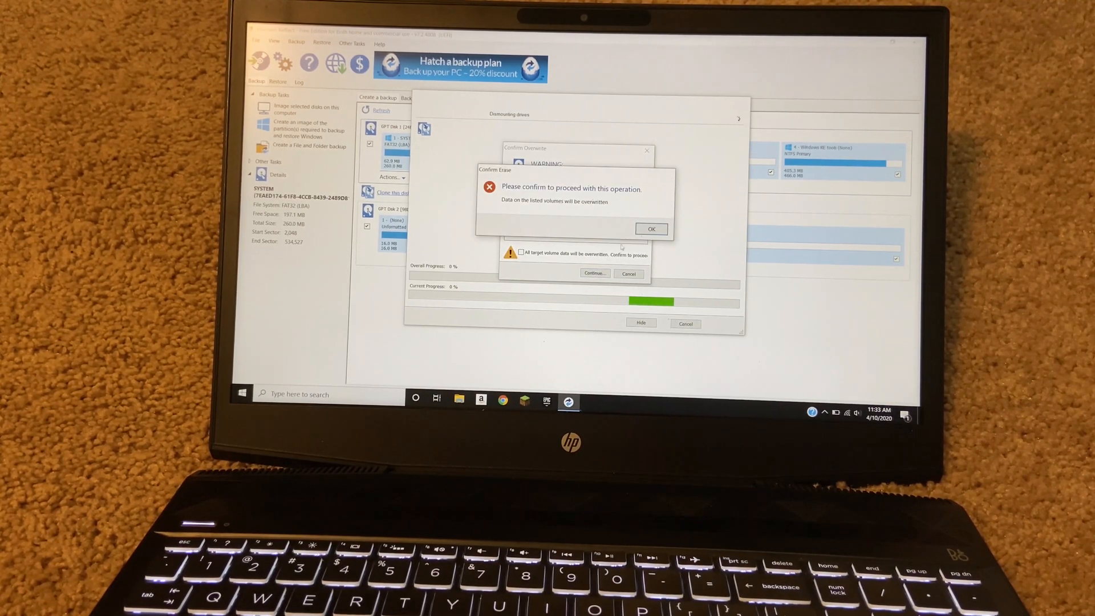
pyautogui.click(651, 228)
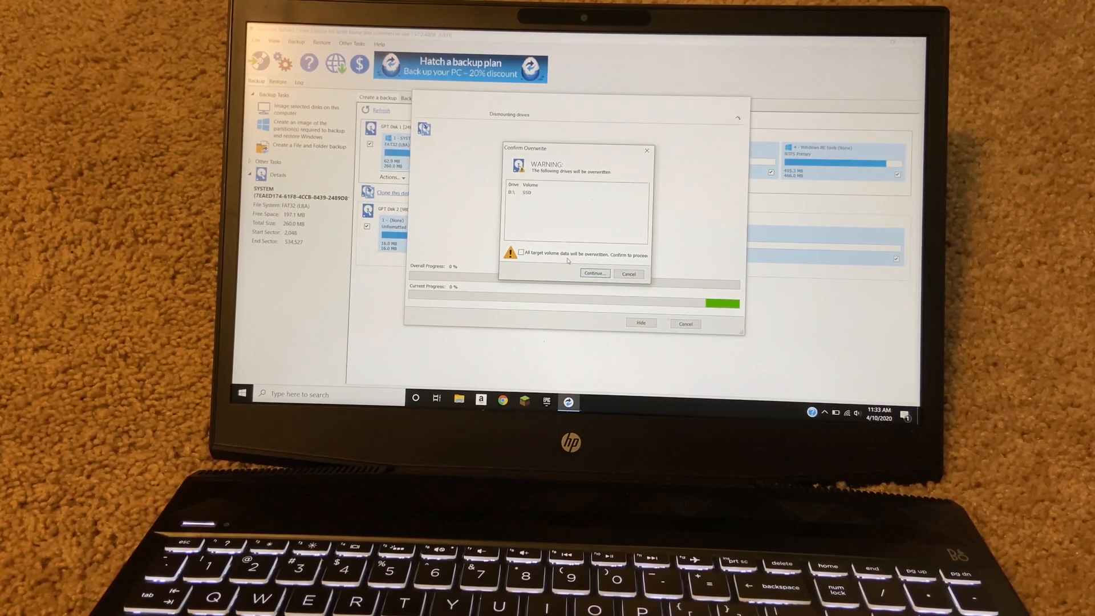
pyautogui.click(520, 253)
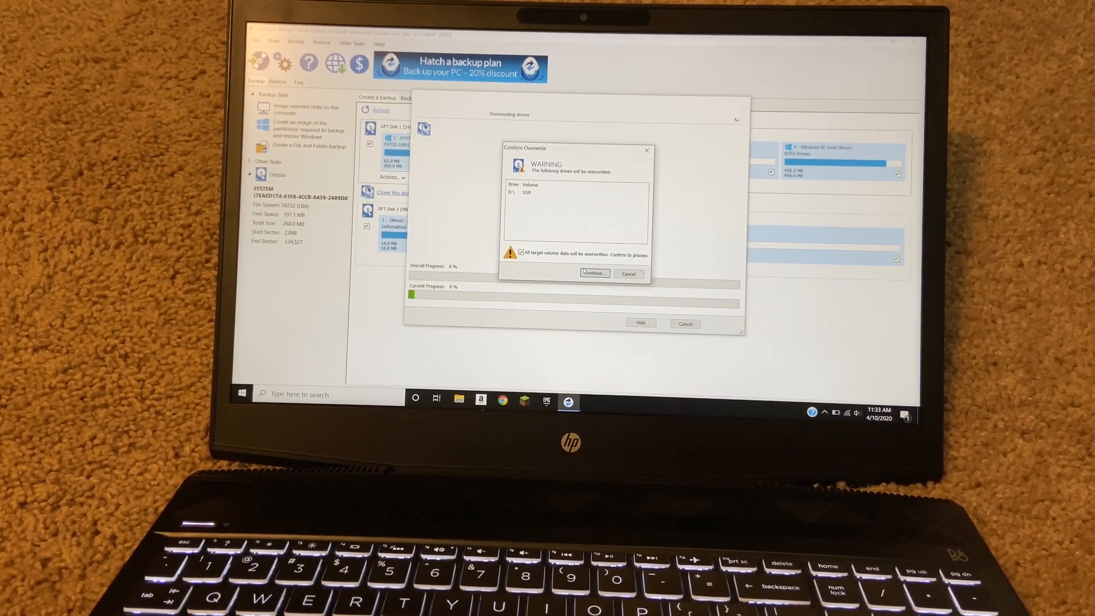
pyautogui.click(594, 273)
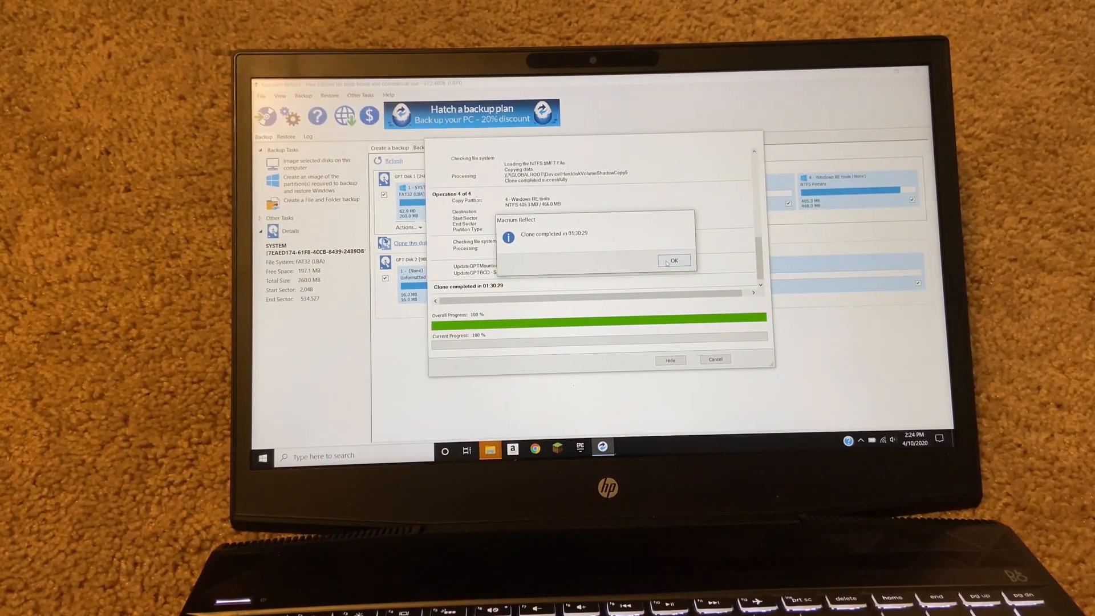
# Dismiss the clone completed message, close the progress window, and bring up File Explorer
pyautogui.click(674, 260)
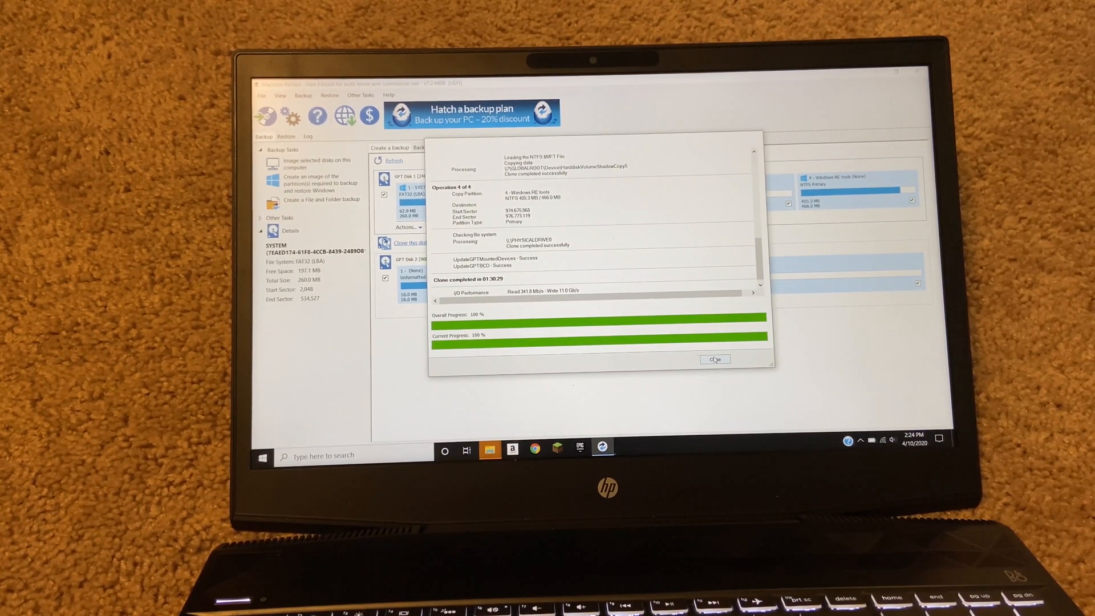
pyautogui.click(715, 360)
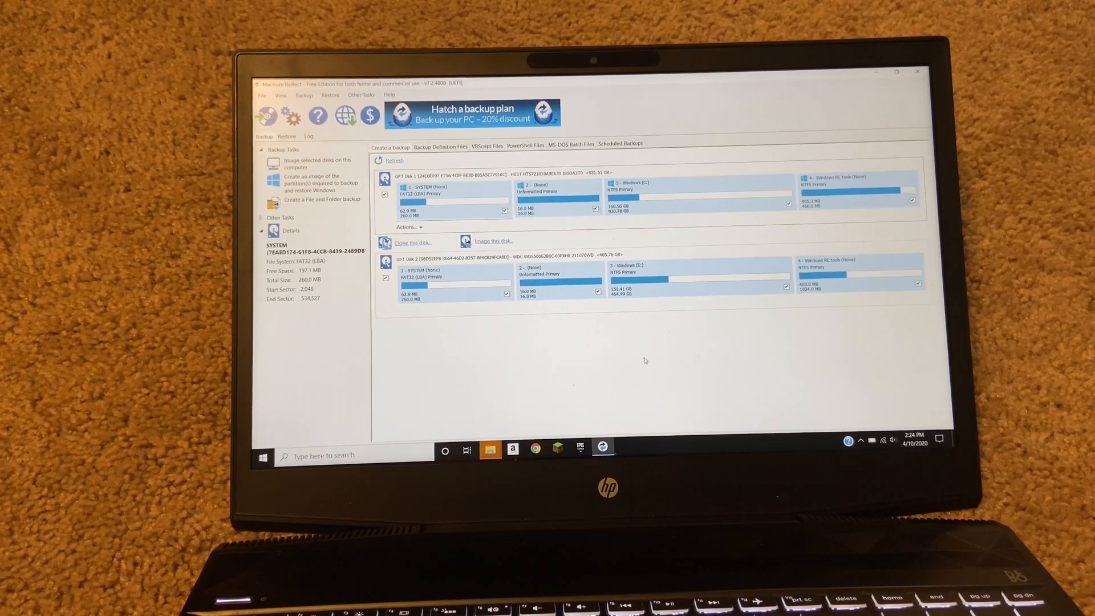
pyautogui.moveTo(490, 449)
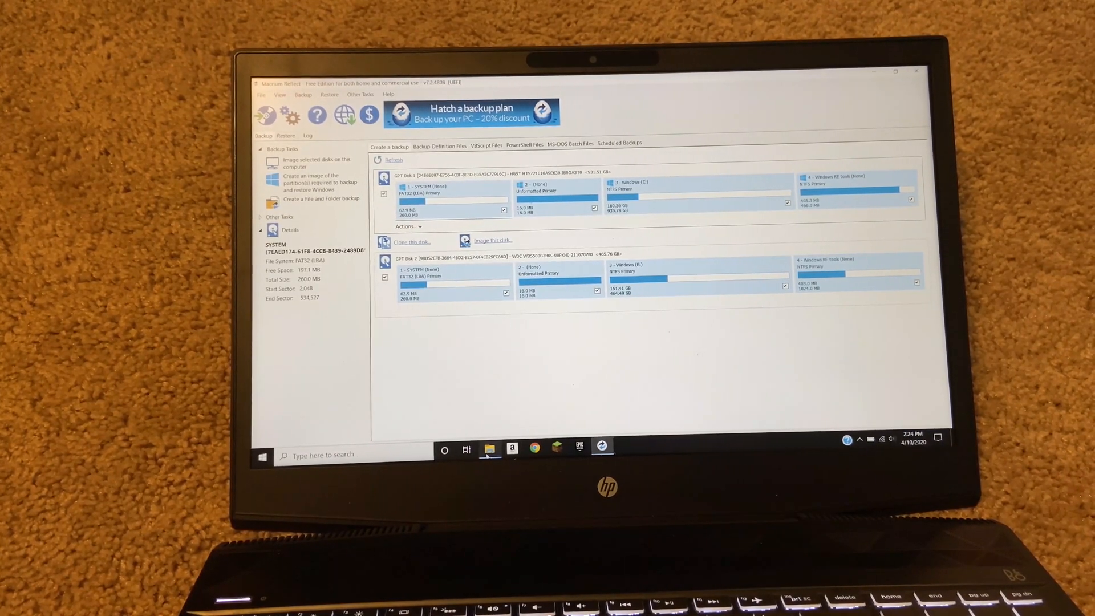
pyautogui.click(489, 449)
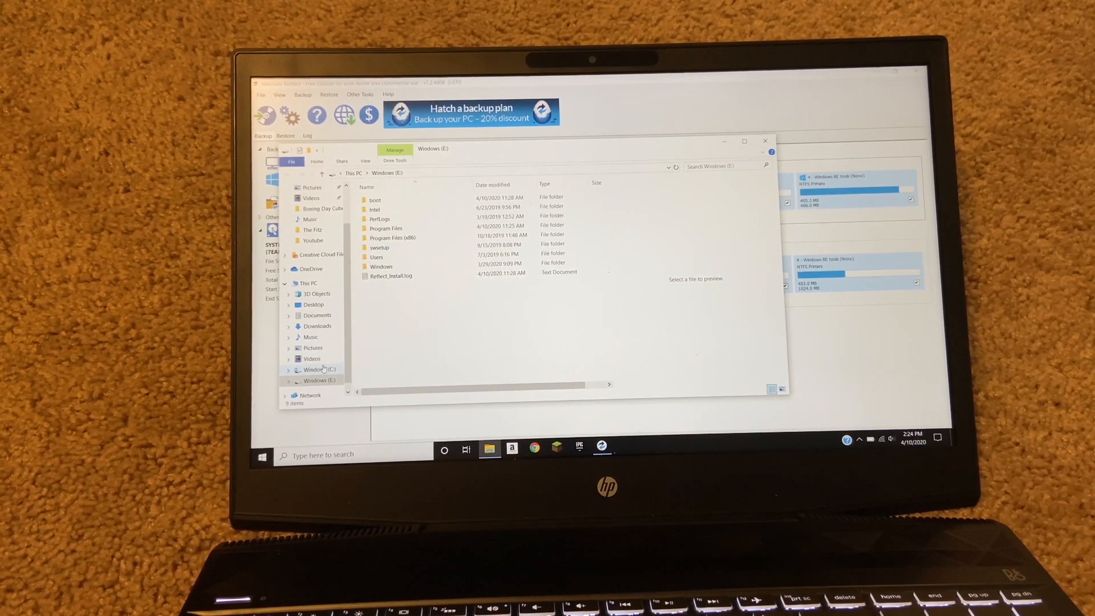
# Compare the folders on Windows (C:) and Windows (E:), then close File Explorer
pyautogui.click(320, 369)
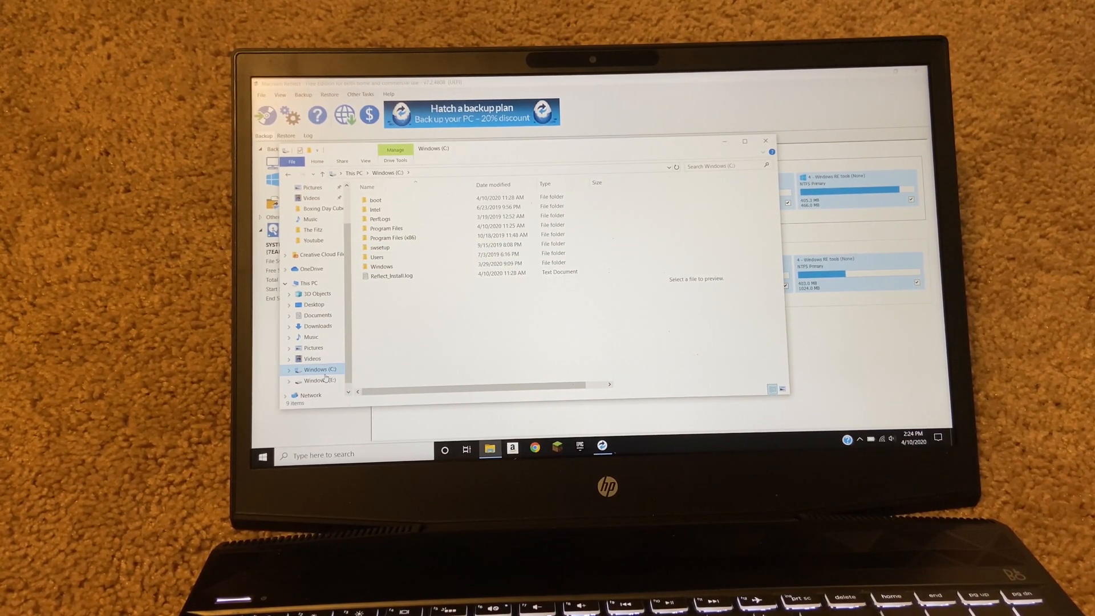
pyautogui.click(319, 380)
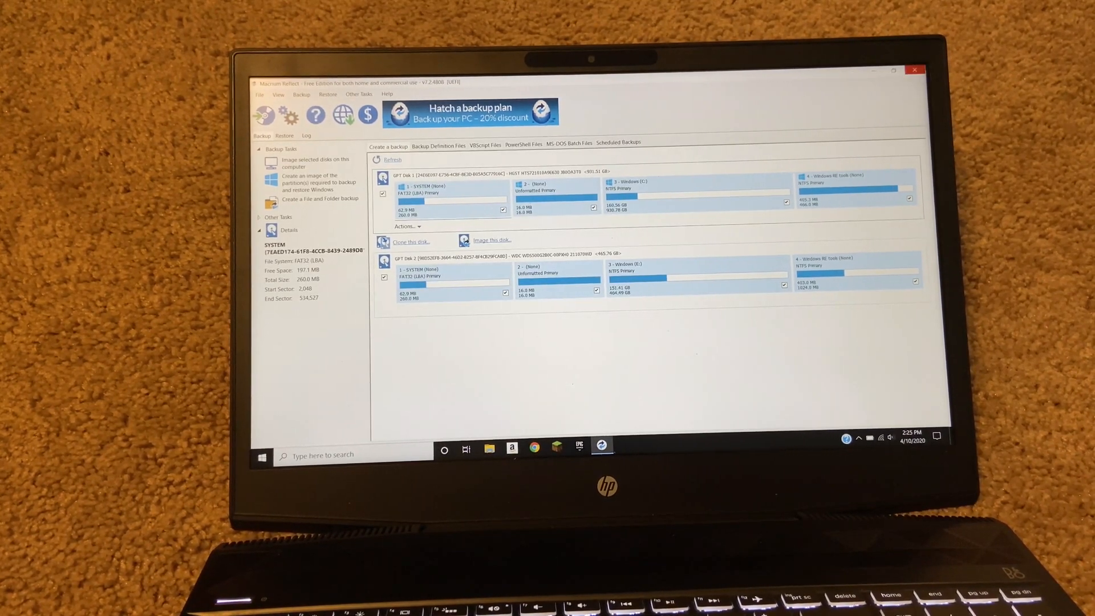
pyautogui.click(912, 73)
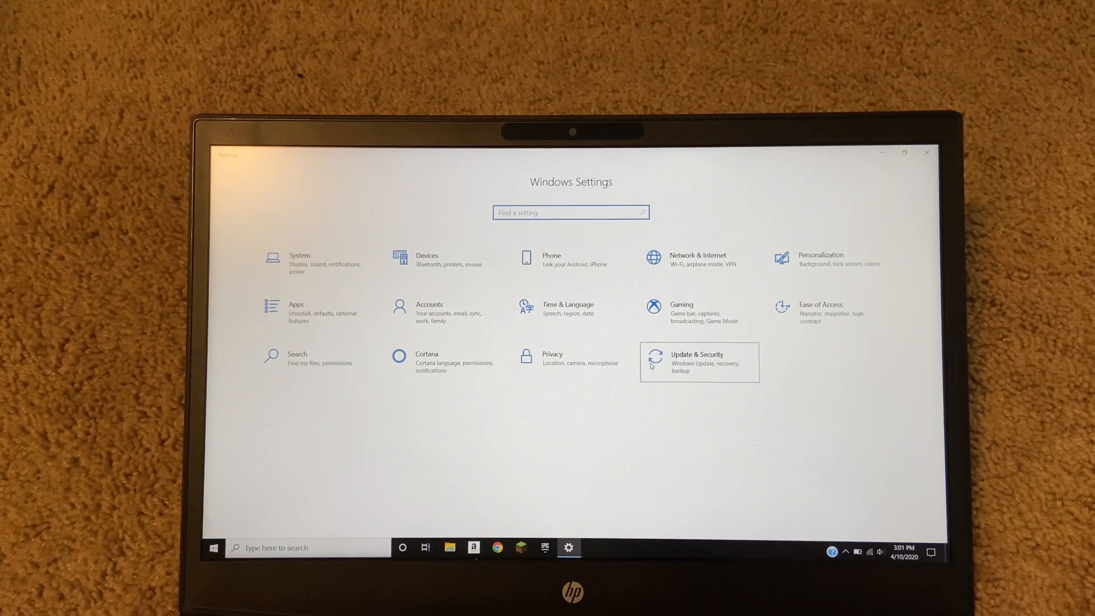
# Restart into advanced startup from Update & Security's Recovery page
pyautogui.click(697, 362)
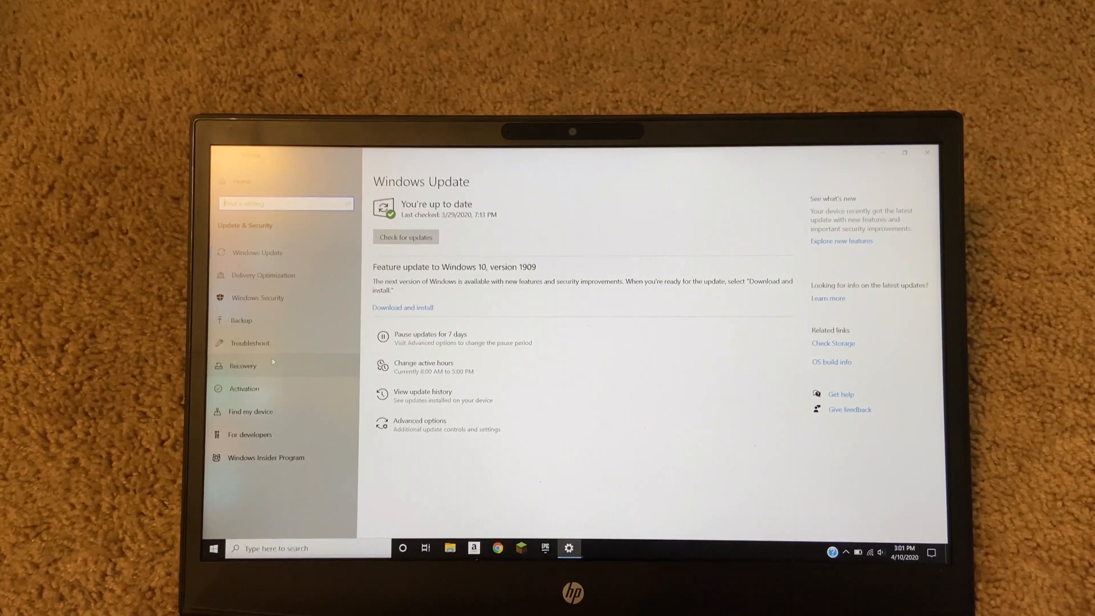
pyautogui.click(243, 365)
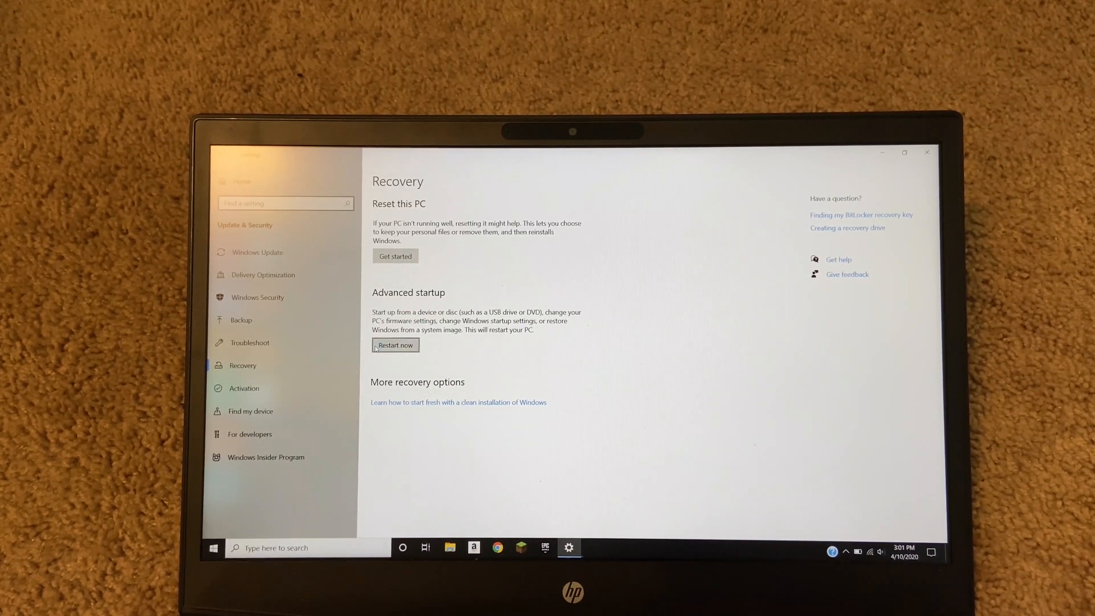
pyautogui.click(396, 345)
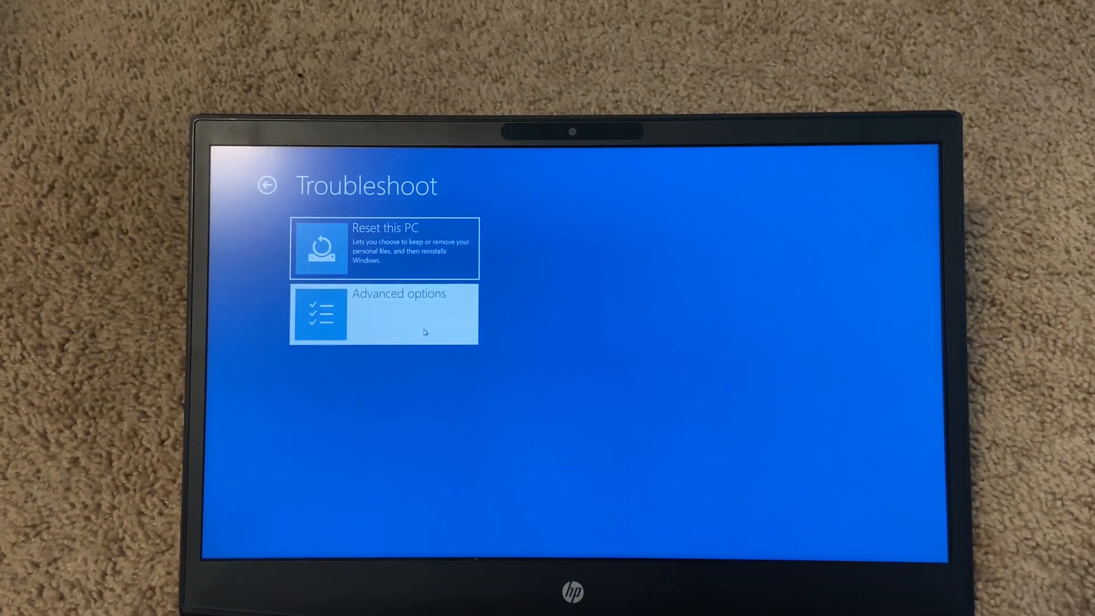
# Open Advanced options from the Troubleshoot screen
pyautogui.click(384, 314)
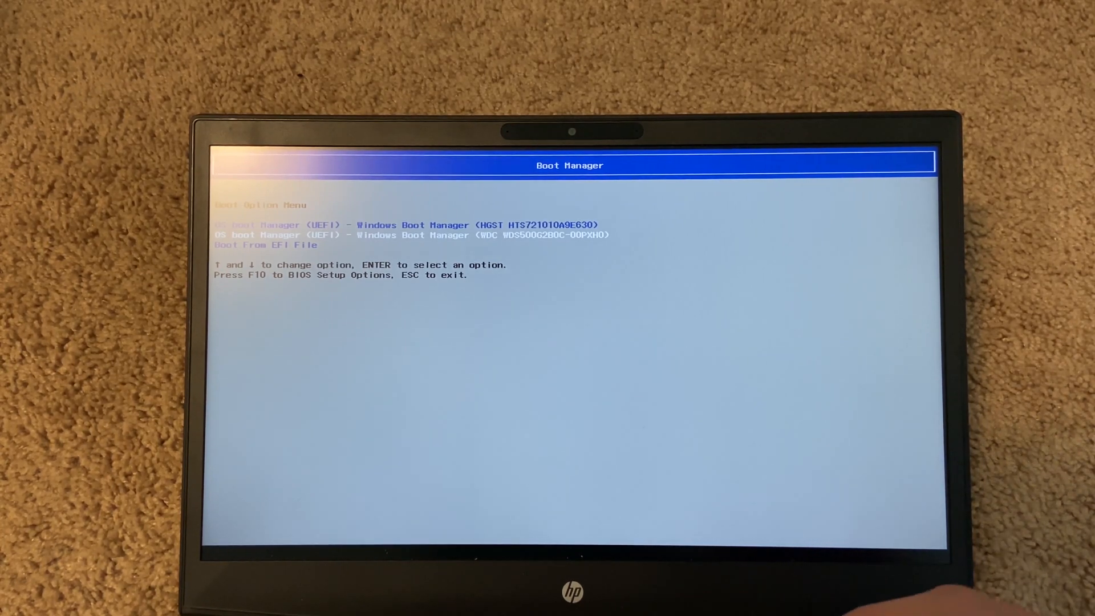
# Boot Windows from the WDC WDS500G2B0C SSD's Windows Boot Manager entry
pyautogui.press('enter')
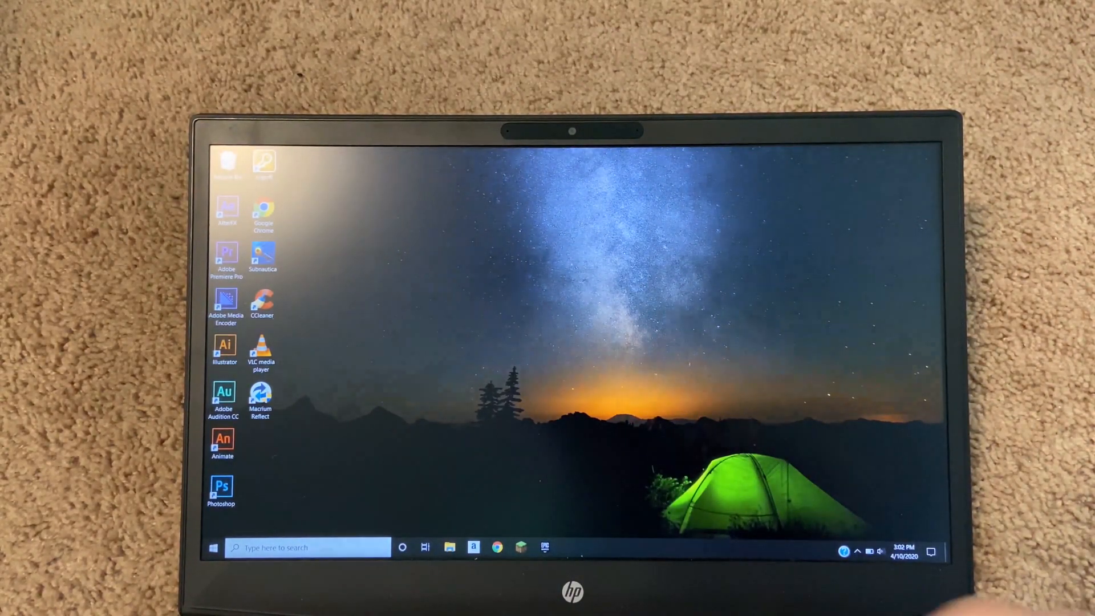
# Open the Windows 10 Start menu from the taskbar
pyautogui.click(211, 548)
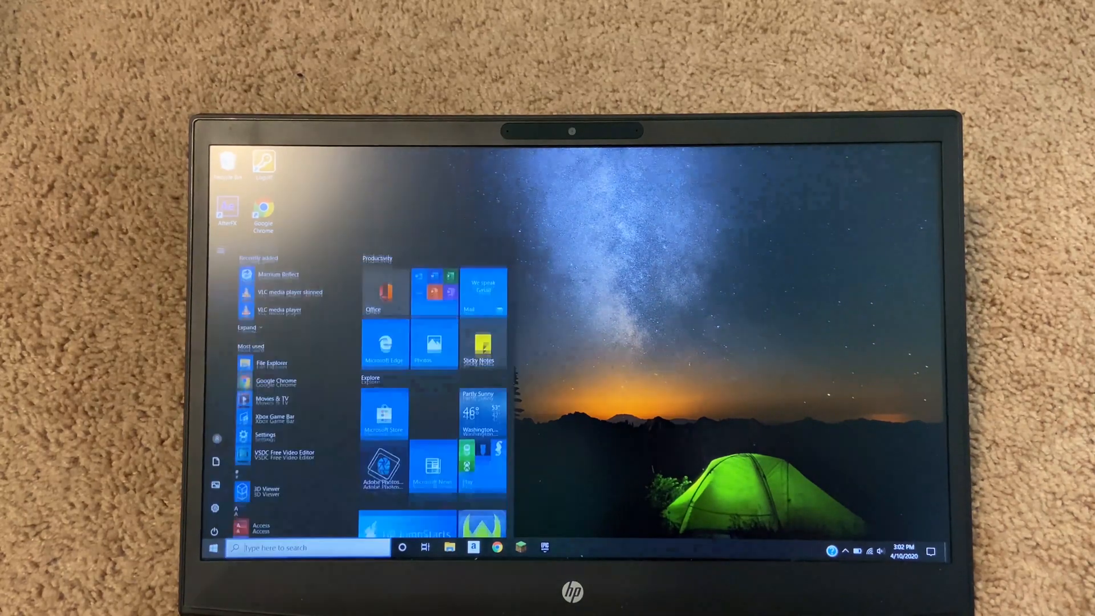